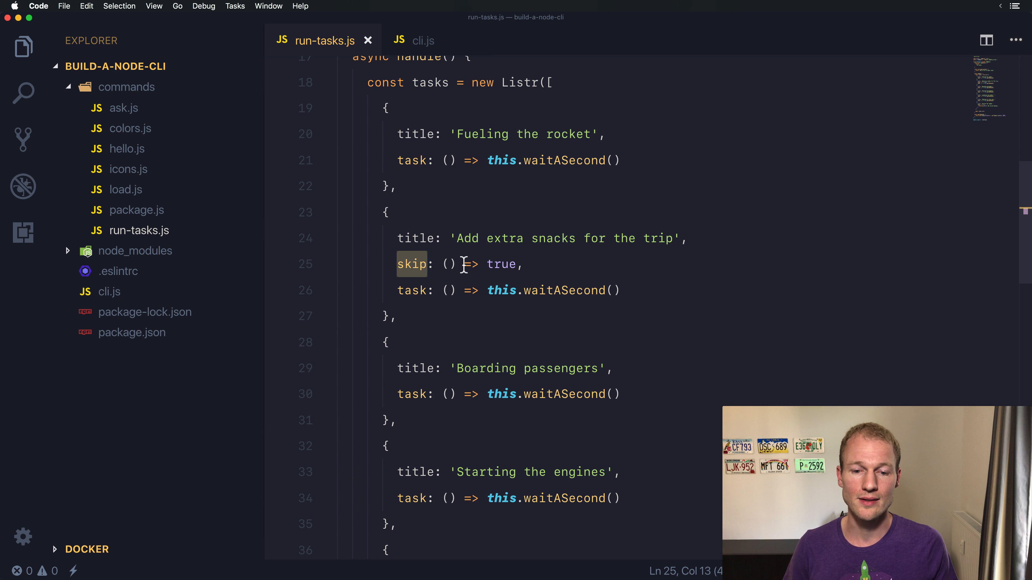
# Step: Duplicate the snacks task and toggle its enabled return between false and true, ending on false
pyautogui.click(387, 212)
pyautogui.write('enabled')
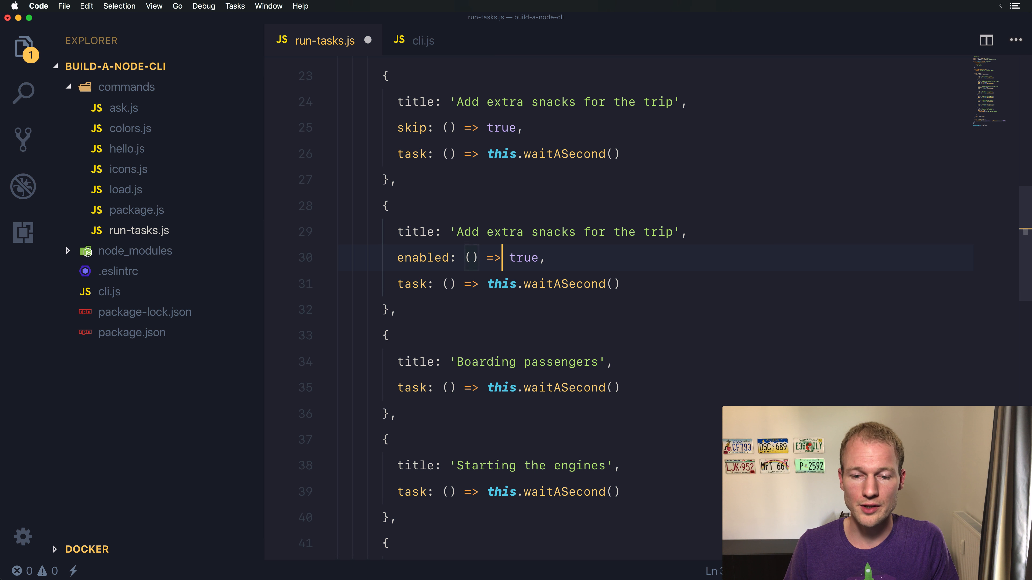
pyautogui.doubleClick(524, 258)
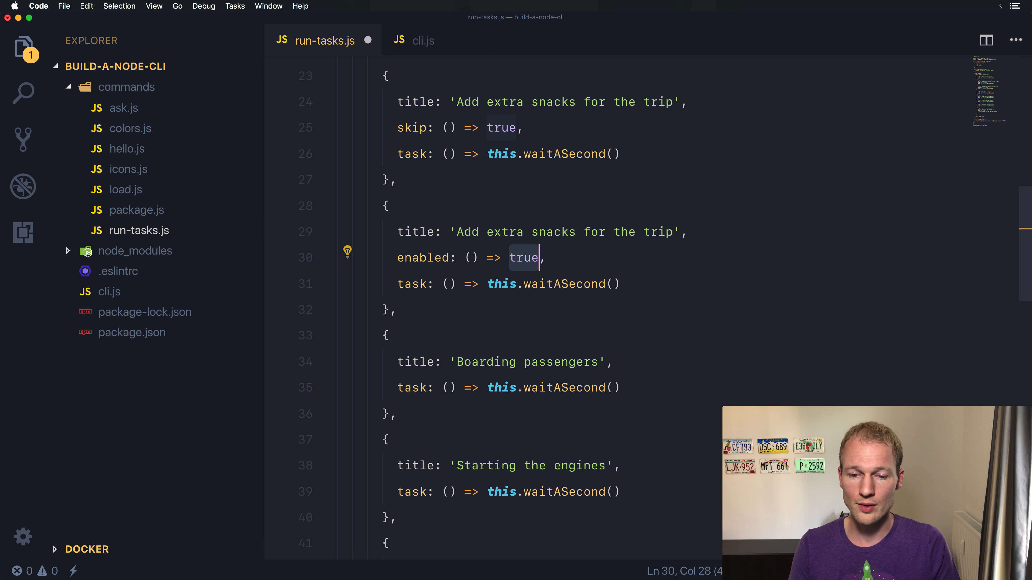
pyautogui.write('false')
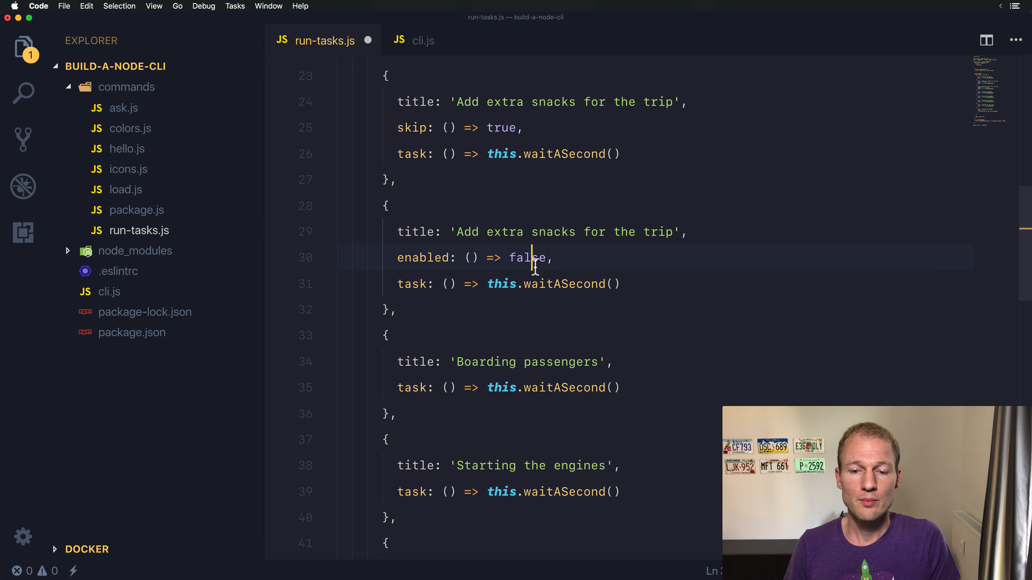
pyautogui.doubleClick(526, 258)
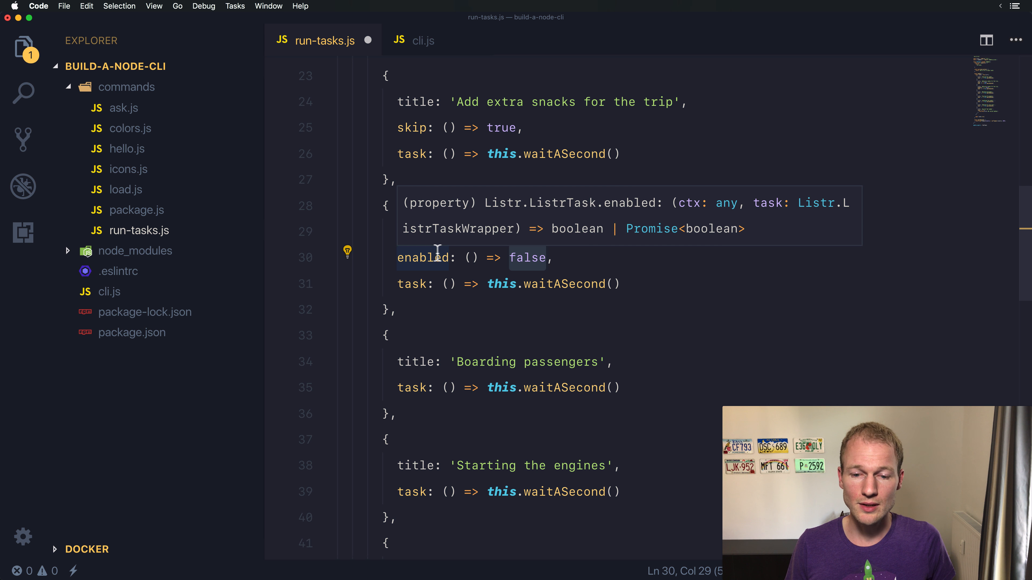
pyautogui.write('true')
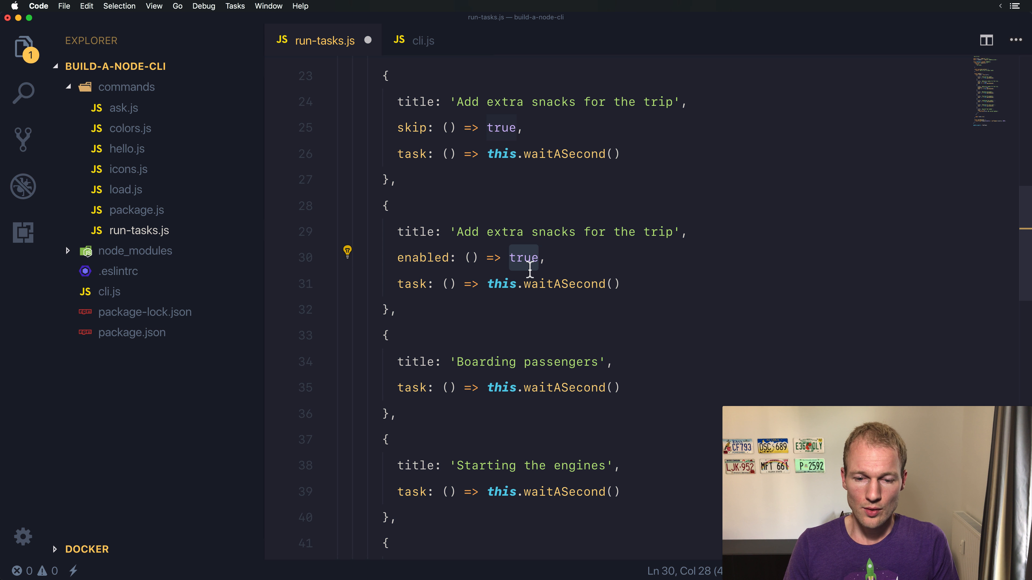
pyautogui.write('fals')
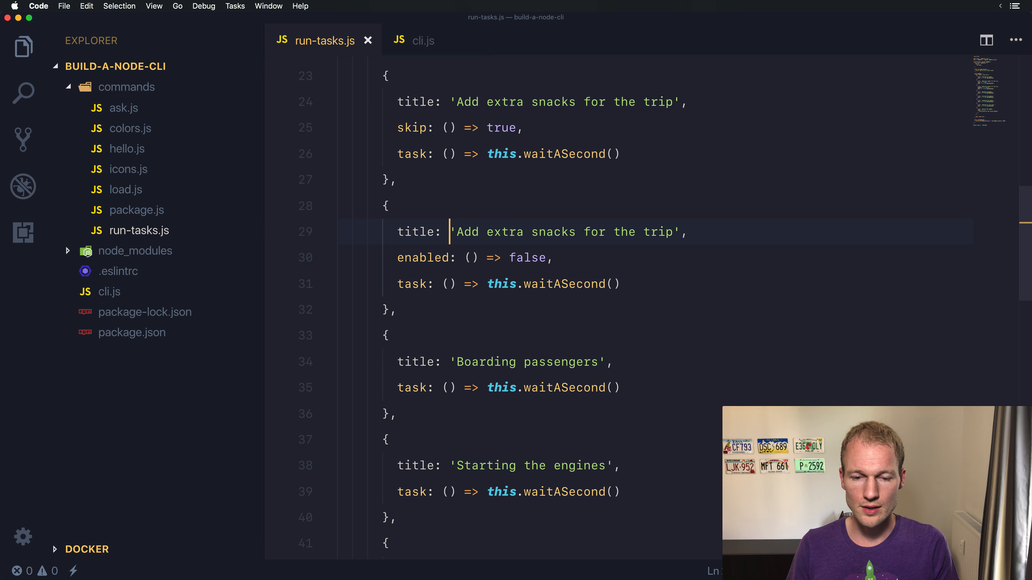
# Step: Retitle the duplicate 'Allow extra bags for the trip' with enabled returning true
pyautogui.doubleClick(563, 232)
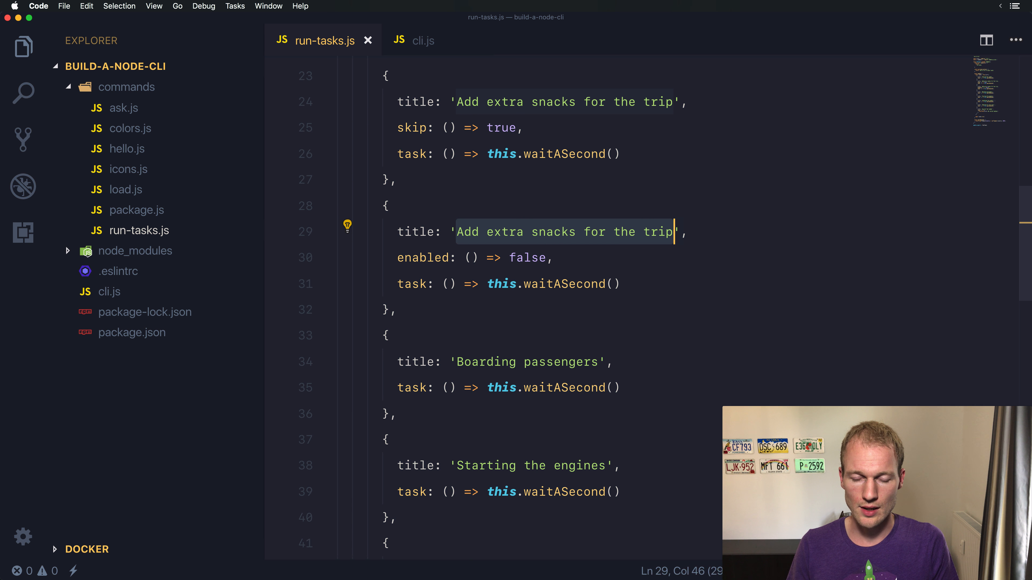
pyautogui.write('Allow extra bags')
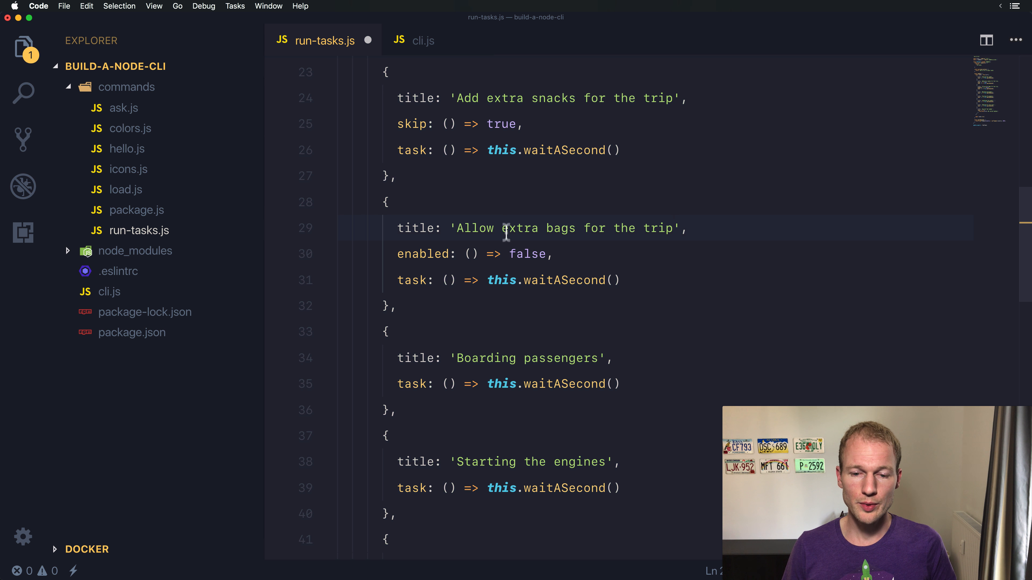
pyautogui.doubleClick(527, 254)
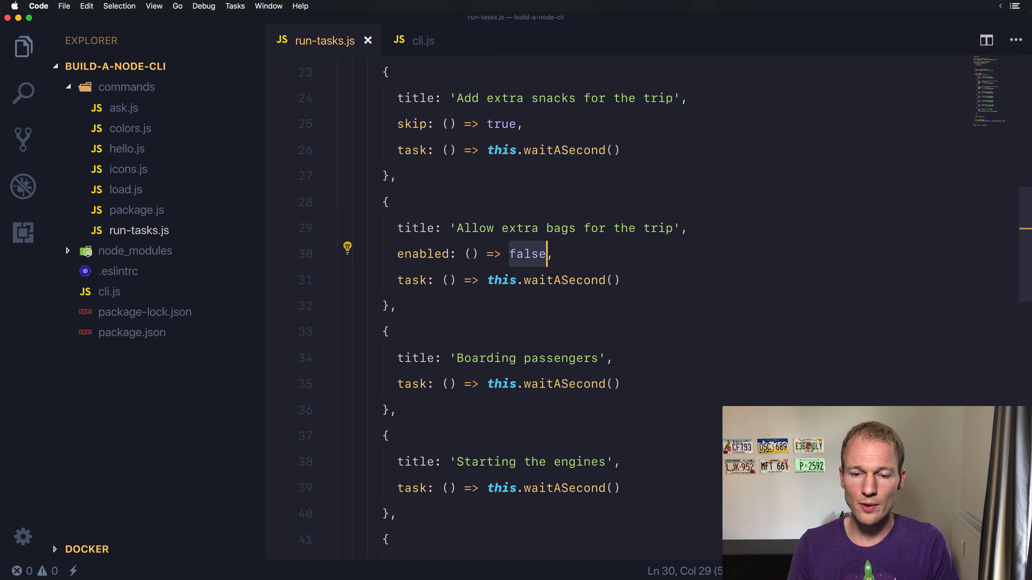
pyautogui.write('true')
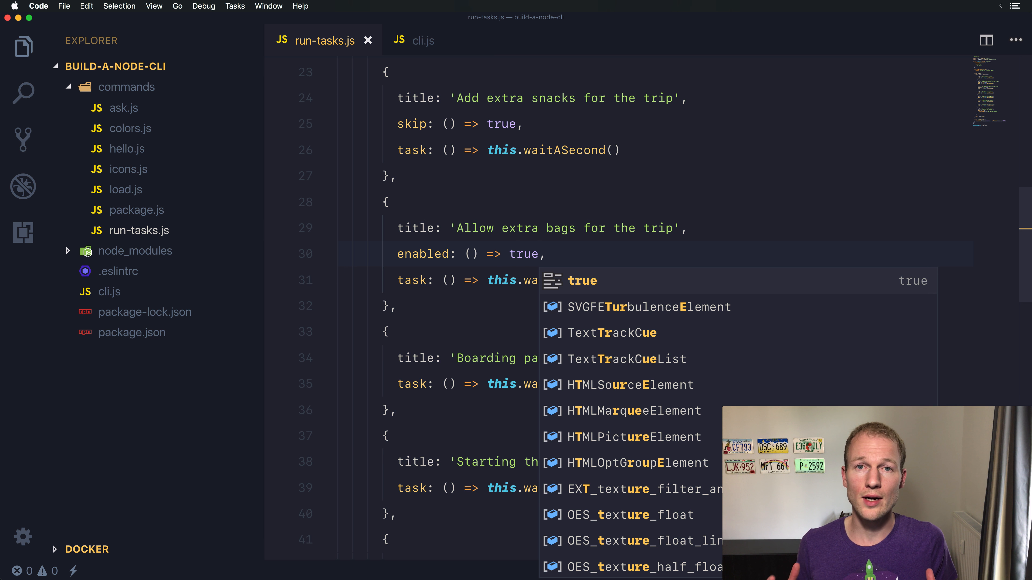
pyautogui.press('Escape')
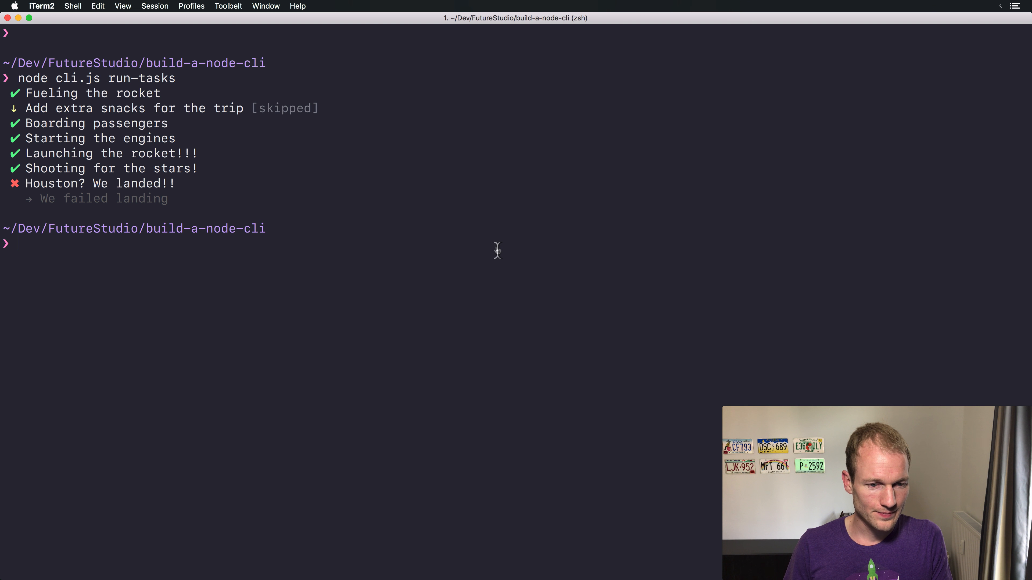
# Step: Run node cli.js run-tasks in iTerm2, listing 'Allow extra bags' as done
pyautogui.write('node cli.js')
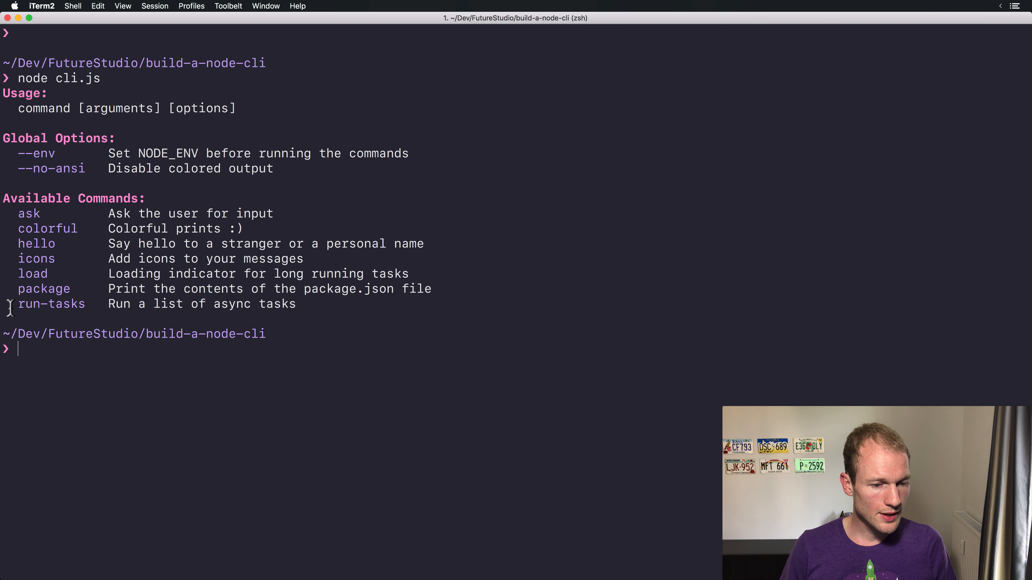
pyautogui.doubleClick(52, 303)
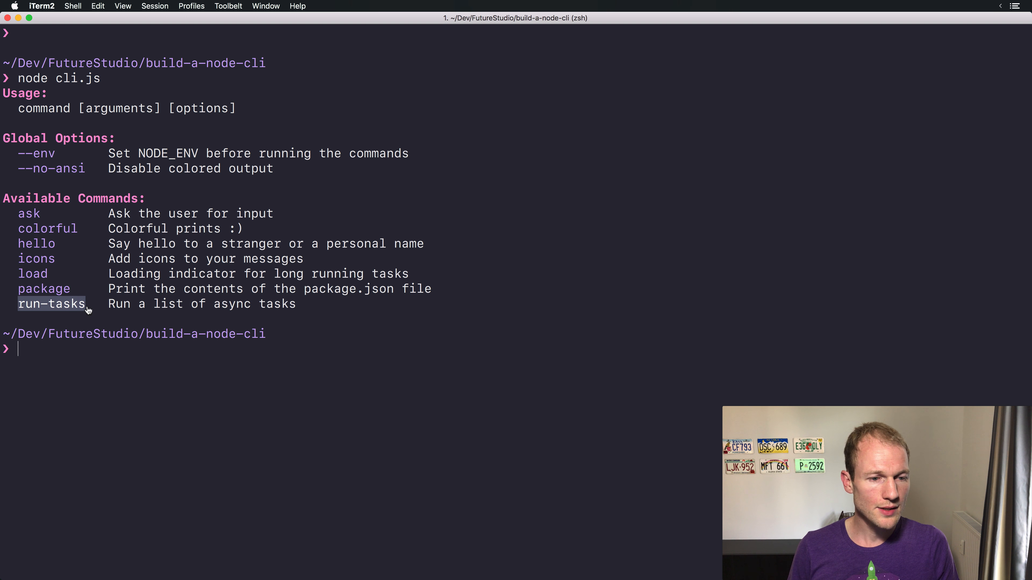
pyautogui.write('node cli.js')
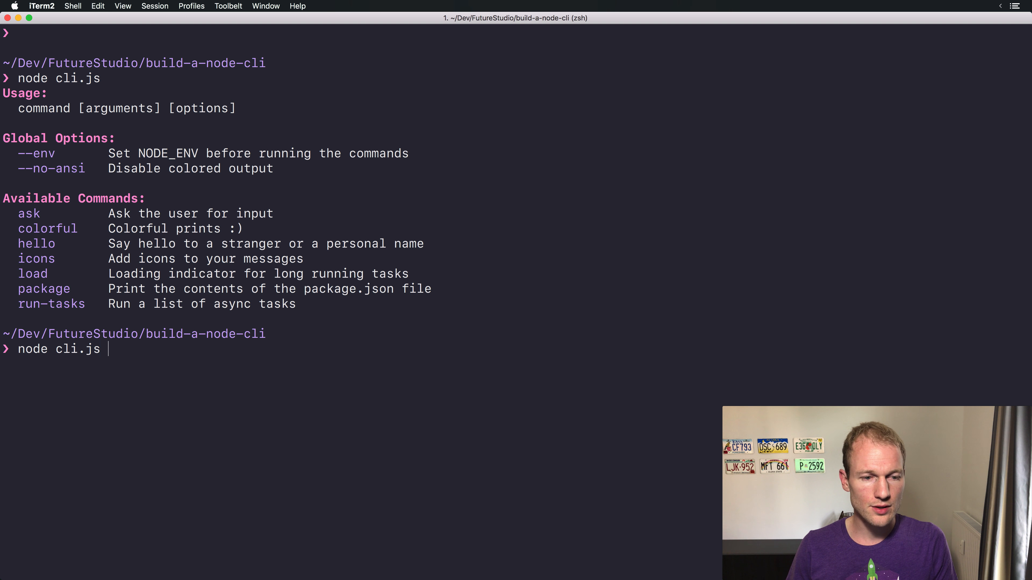
pyautogui.press('Return')
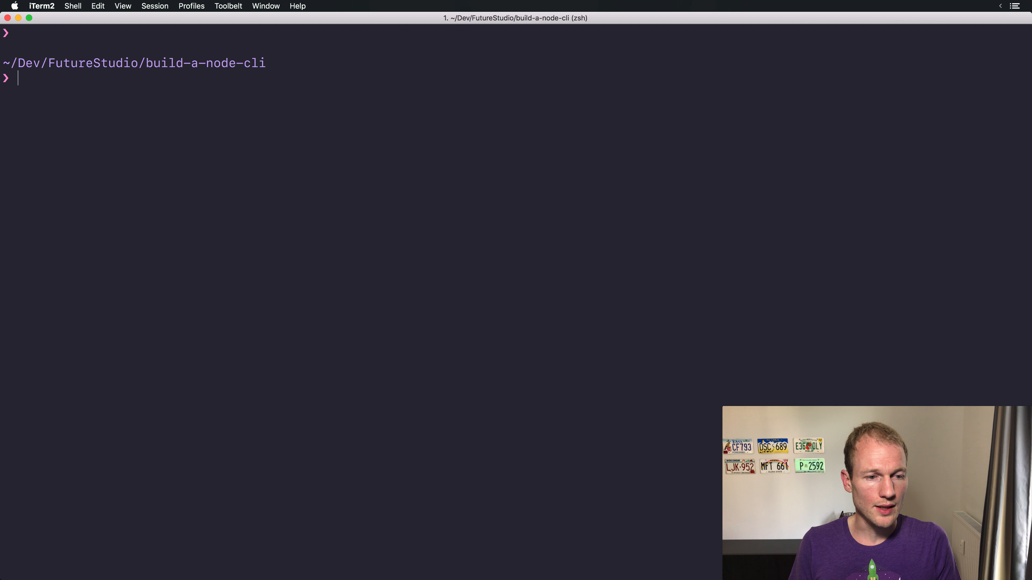
pyautogui.write('node cli.js')
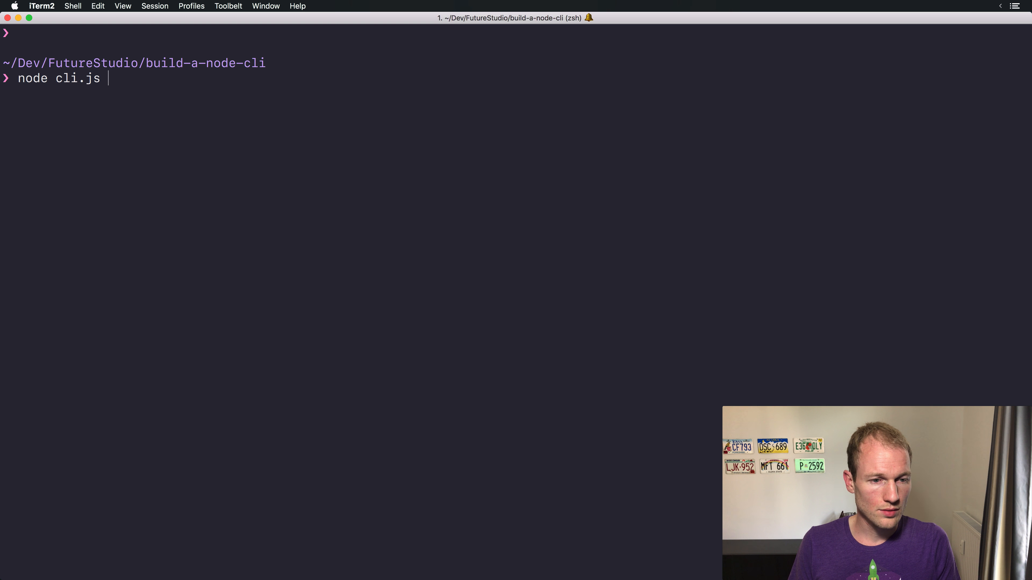
pyautogui.write('run-tasks')
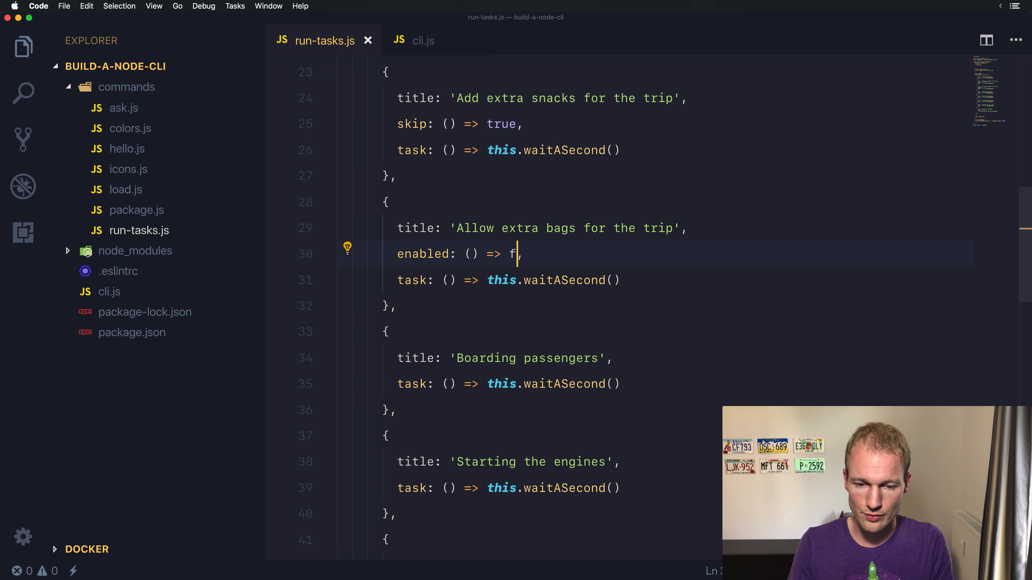
# Step: Change enabled to false and rerun run-tasks so the bags task is omitted
pyautogui.write('alse')
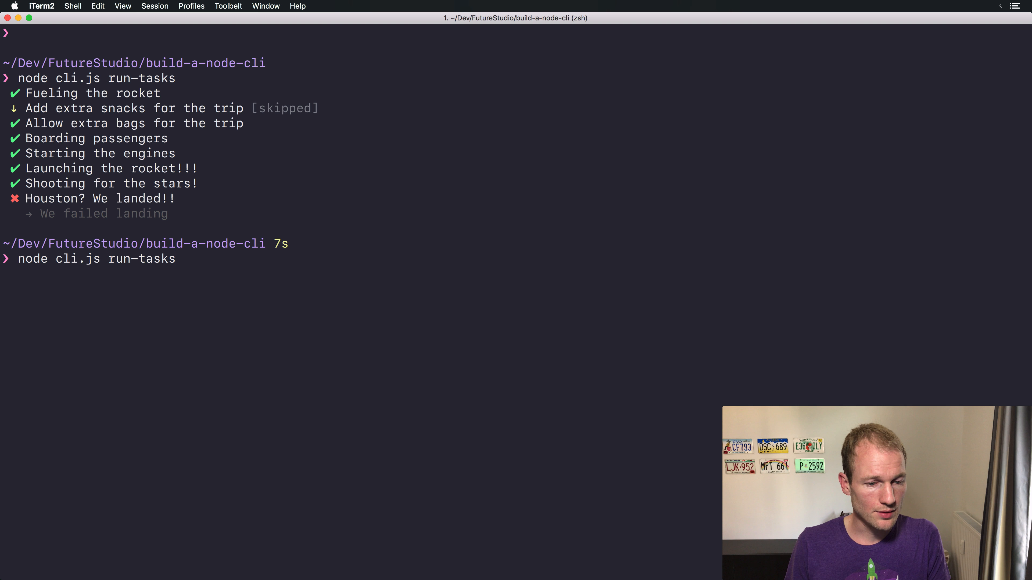
pyautogui.press('Return')
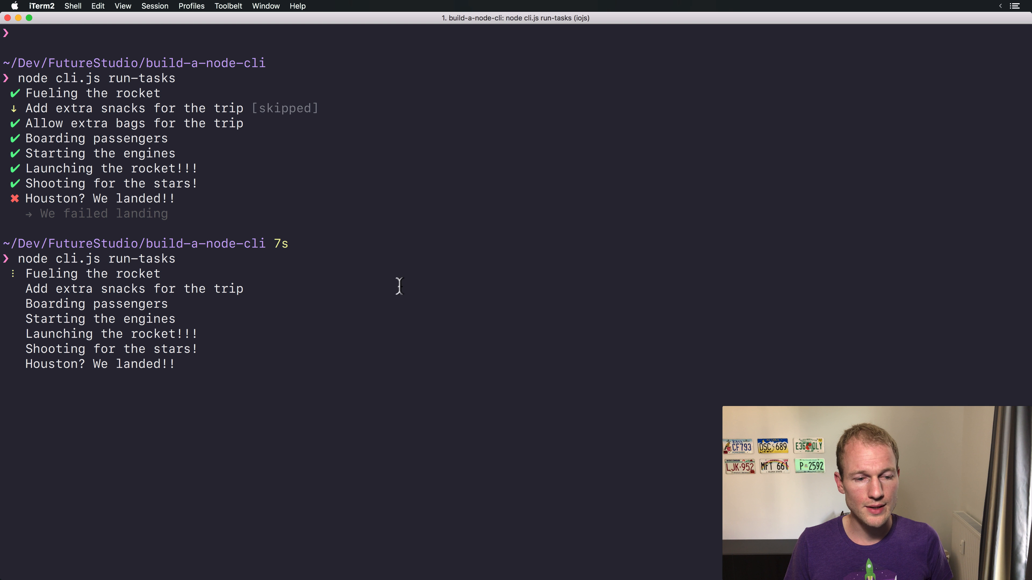